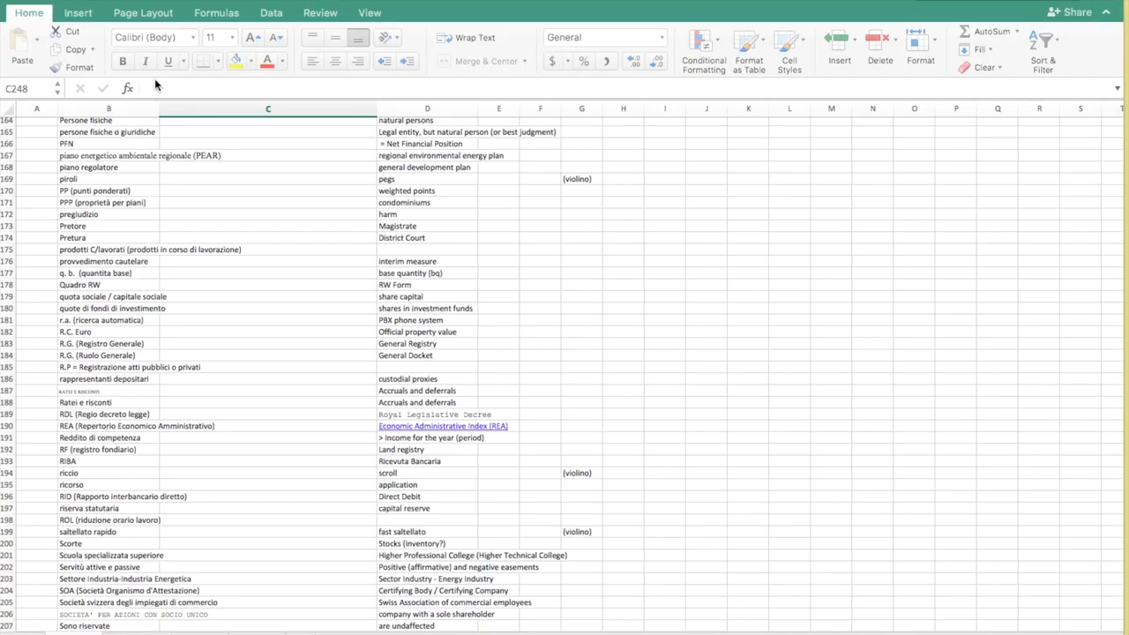
- Inspect the newly added terms D.M. (Decreto ministeriale) and convenuto
{"action": "scroll", "scroll_direction": "down", "scroll_amount": 3}
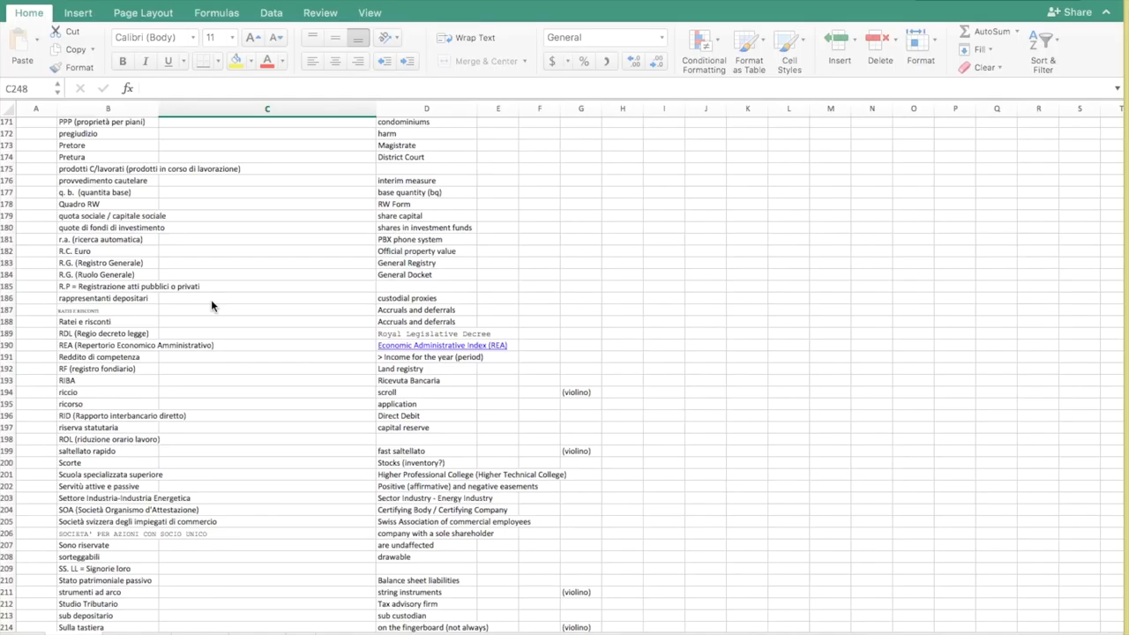
{"action": "scroll", "scroll_direction": "down", "scroll_amount": 3}
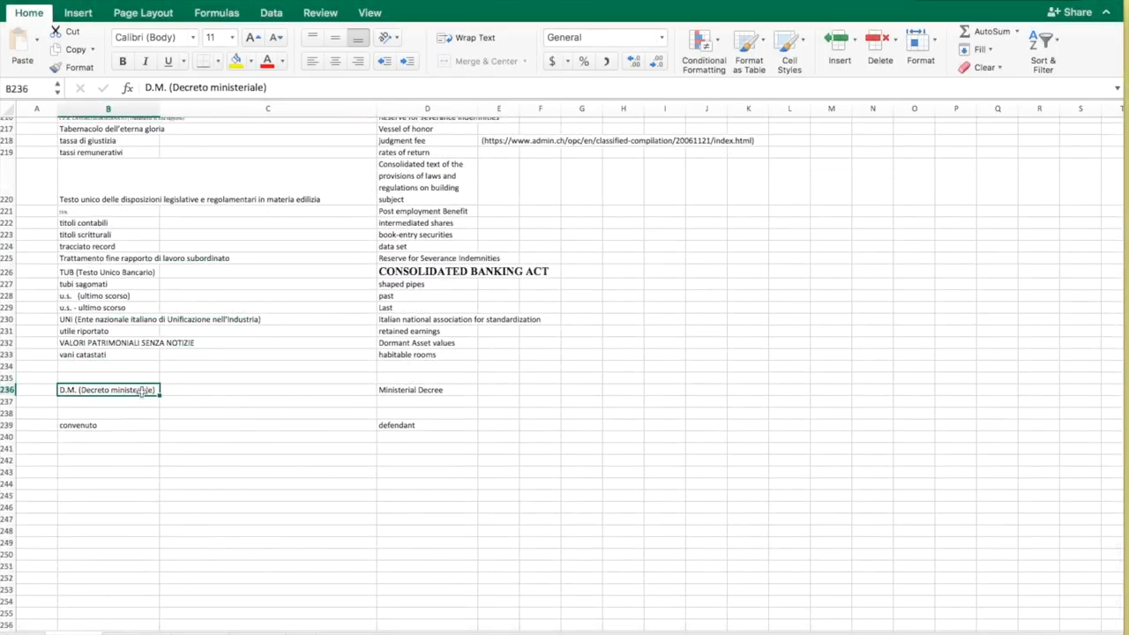
{"action": "left_click", "coordinate": [108, 424]}
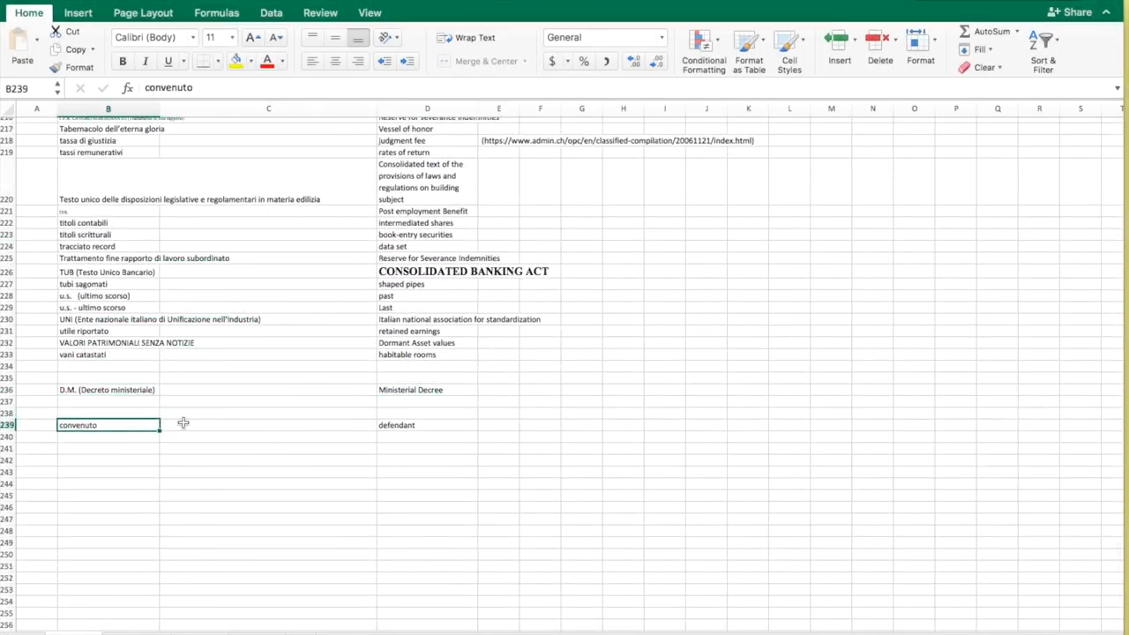
{"action": "left_click", "coordinate": [427, 425]}
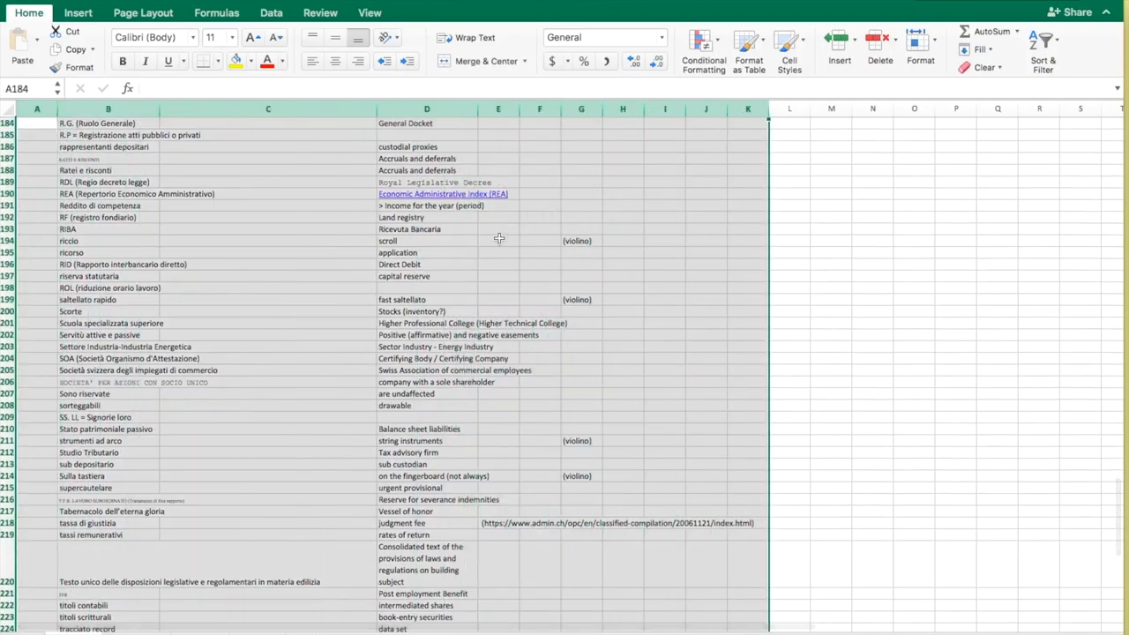
- Apply the A to Z sort on column B across the glossary
{"action": "scroll", "scroll_direction": "down", "scroll_amount": 3}
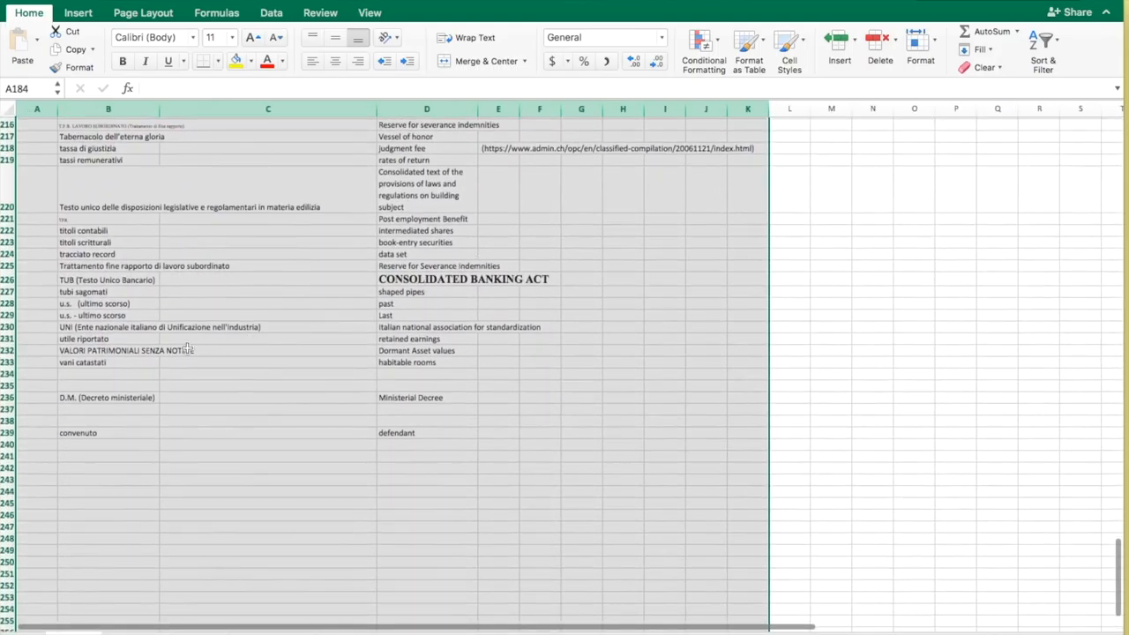
{"action": "scroll", "scroll_direction": "up", "scroll_amount": 3}
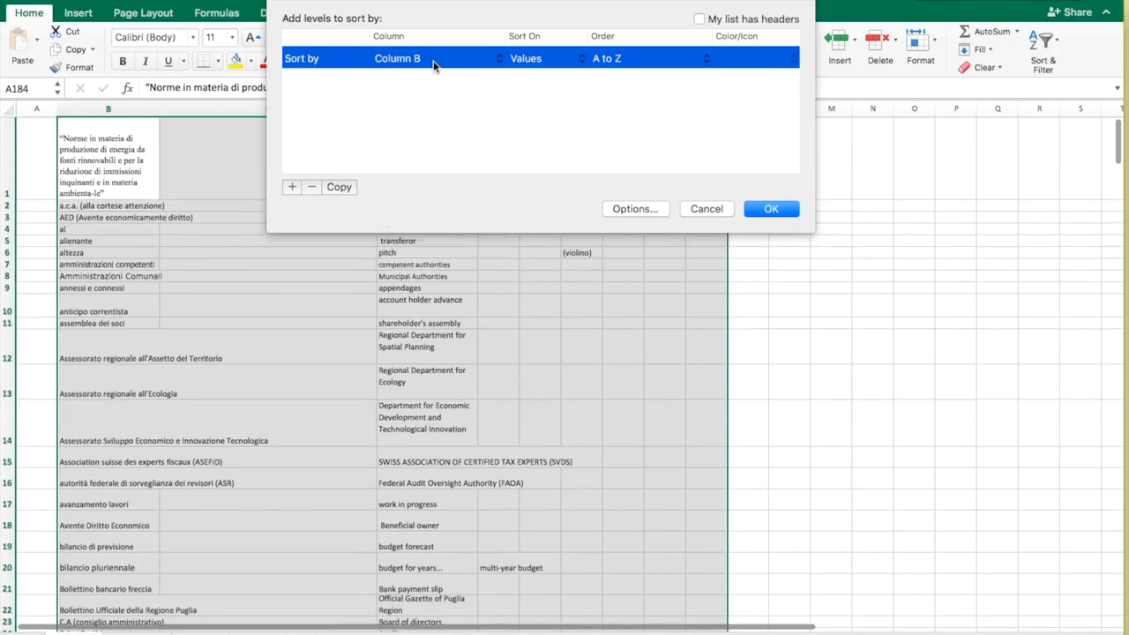
{"action": "mouse_move", "coordinate": [551, 62]}
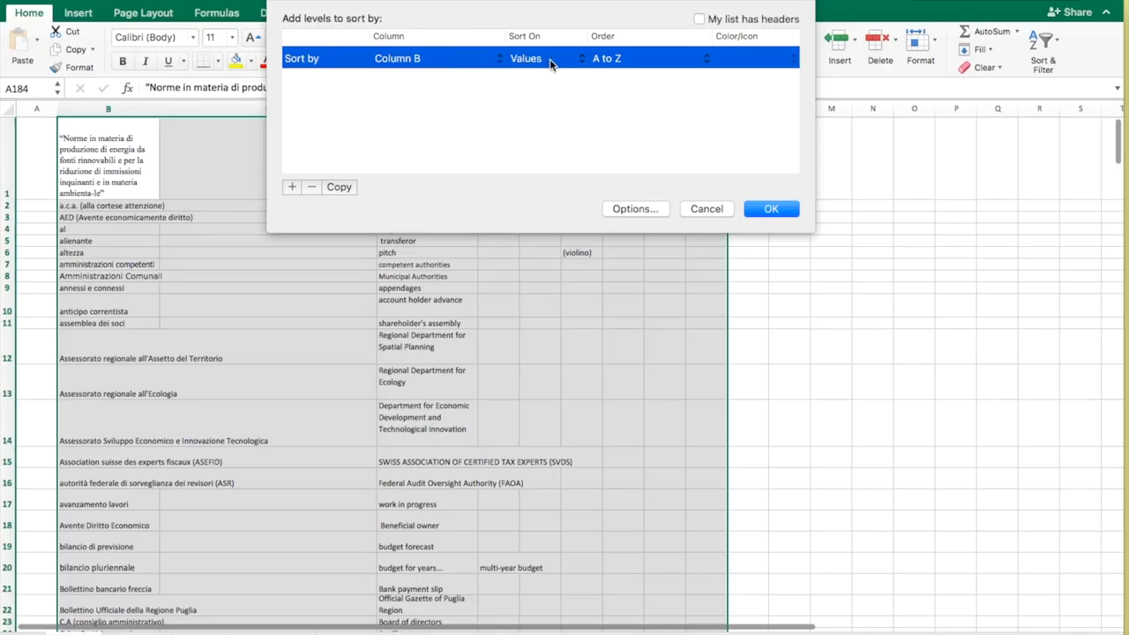
{"action": "left_click", "coordinate": [770, 209]}
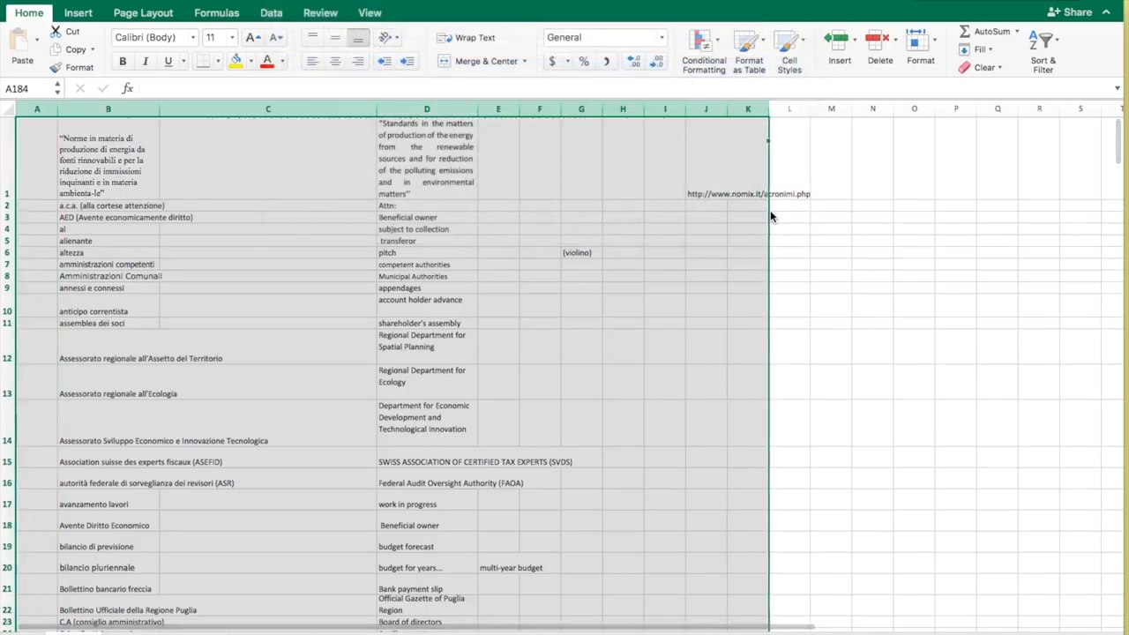
{"action": "scroll", "scroll_direction": "down", "scroll_amount": 3}
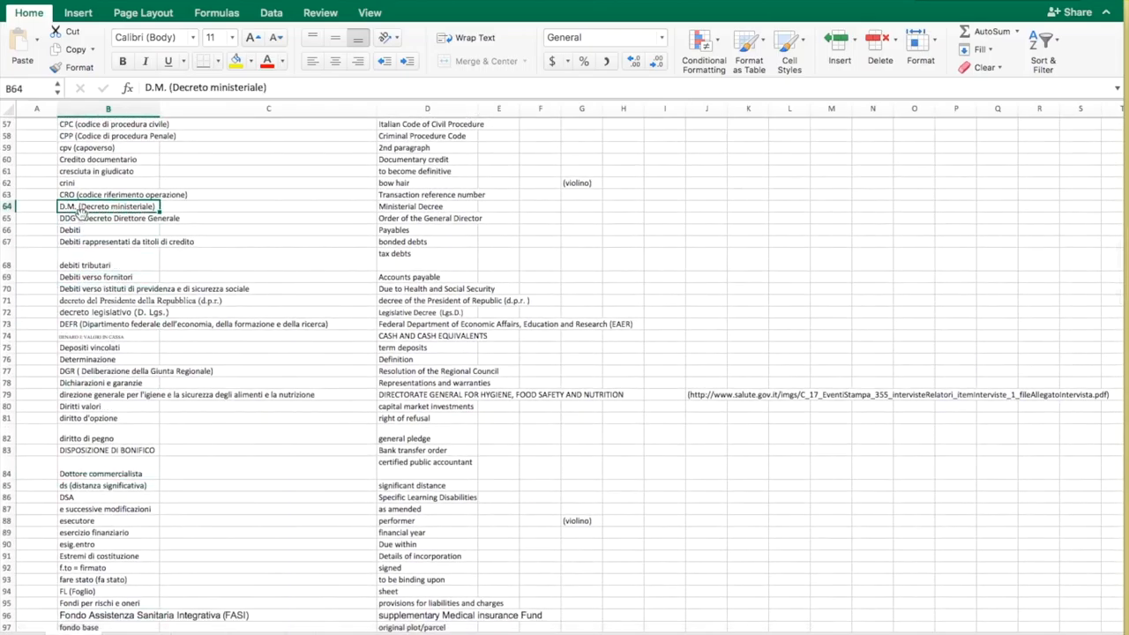
- Check the Ministerial Decree translation, browse the sorted glossary, then scroll back up
{"action": "left_click", "coordinate": [427, 206]}
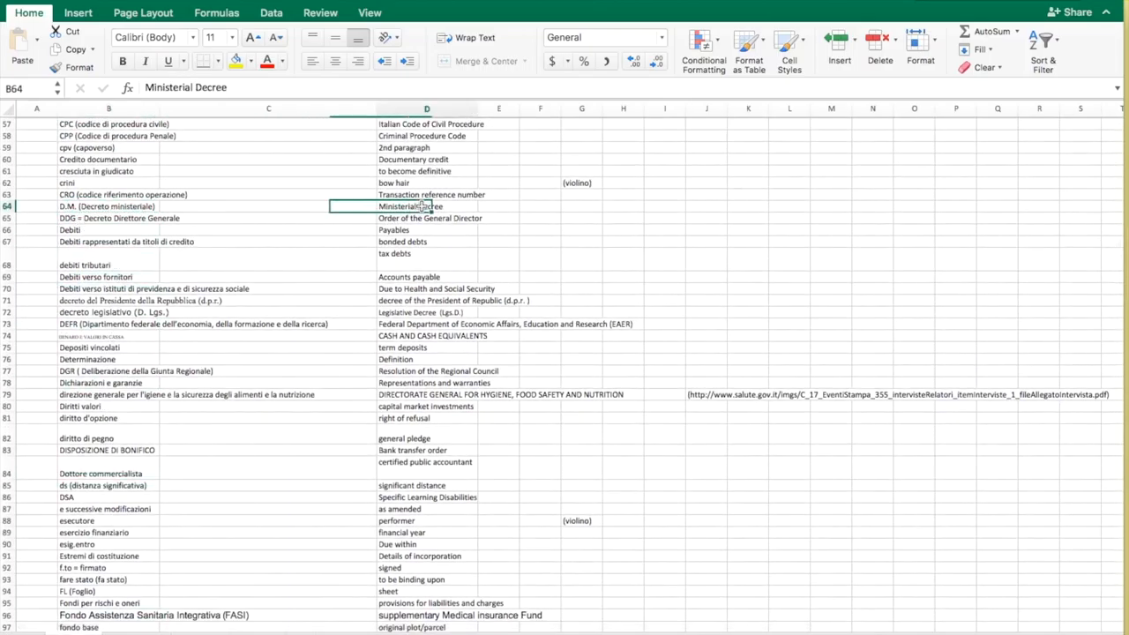
{"action": "scroll", "scroll_direction": "down", "scroll_amount": 3}
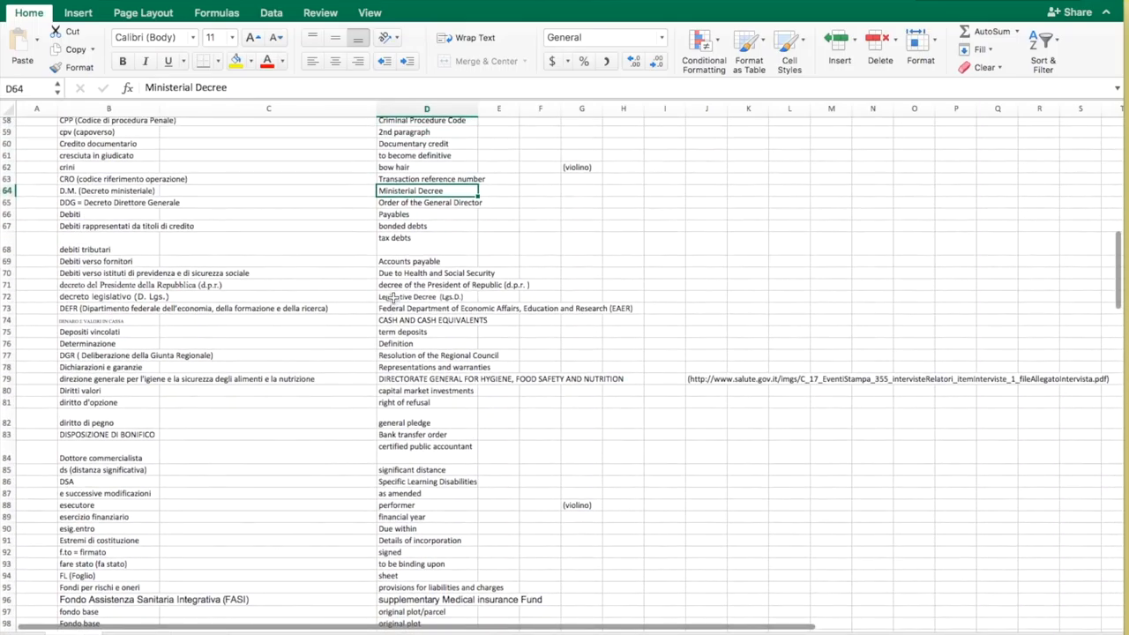
{"action": "scroll", "scroll_direction": "down", "scroll_amount": 3}
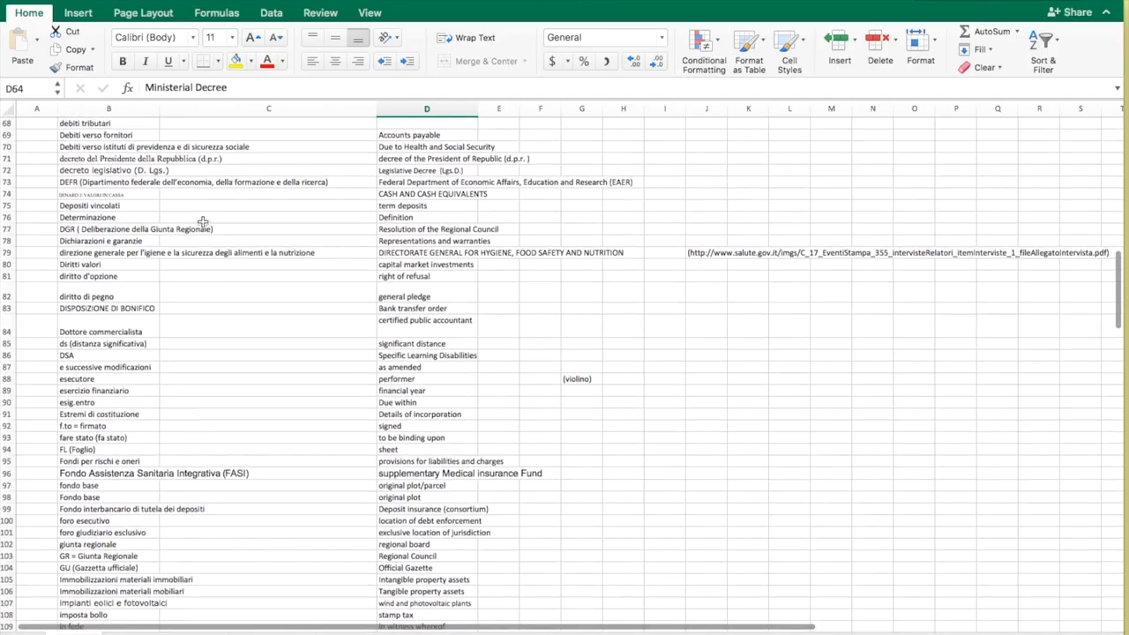
{"action": "scroll", "scroll_direction": "down", "scroll_amount": 3}
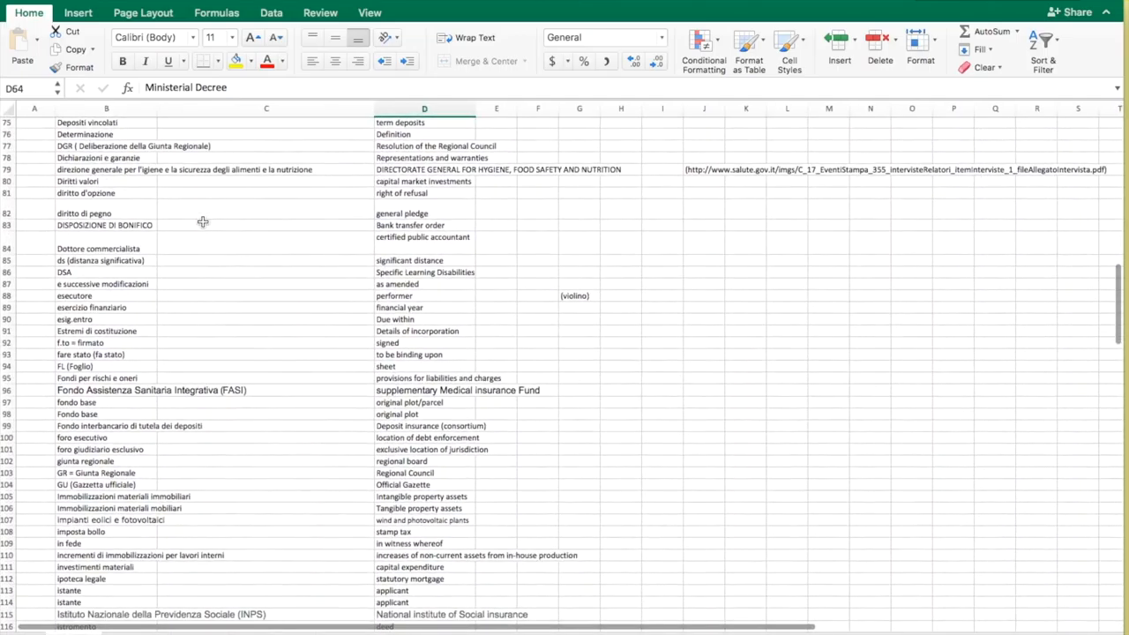
{"action": "scroll", "scroll_direction": "down", "scroll_amount": 3}
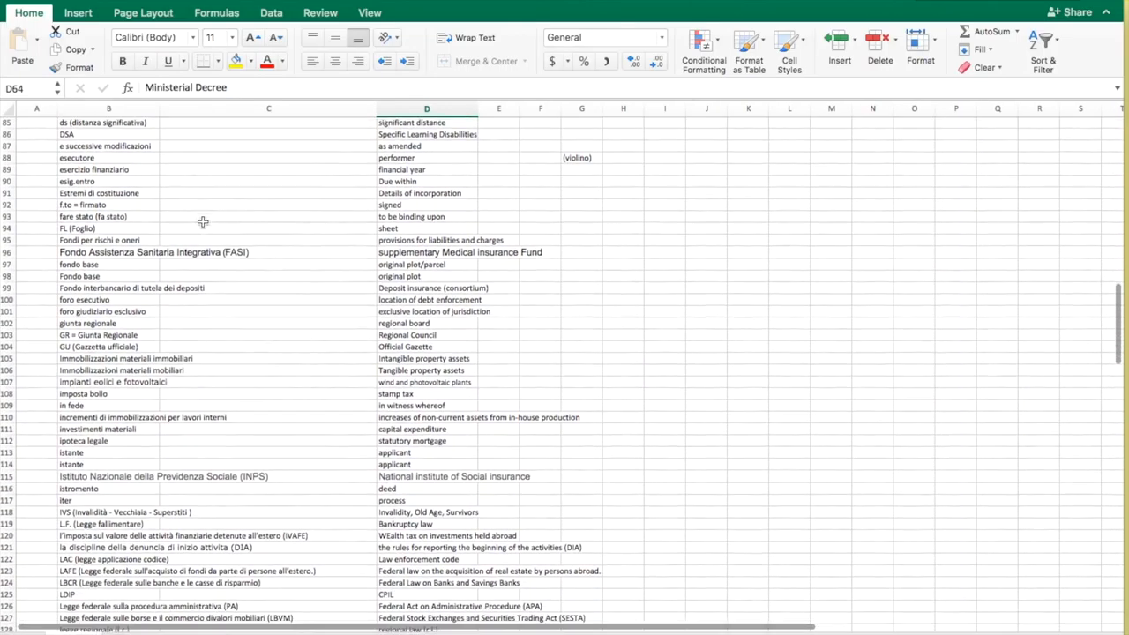
{"action": "scroll", "scroll_direction": "down", "scroll_amount": 3}
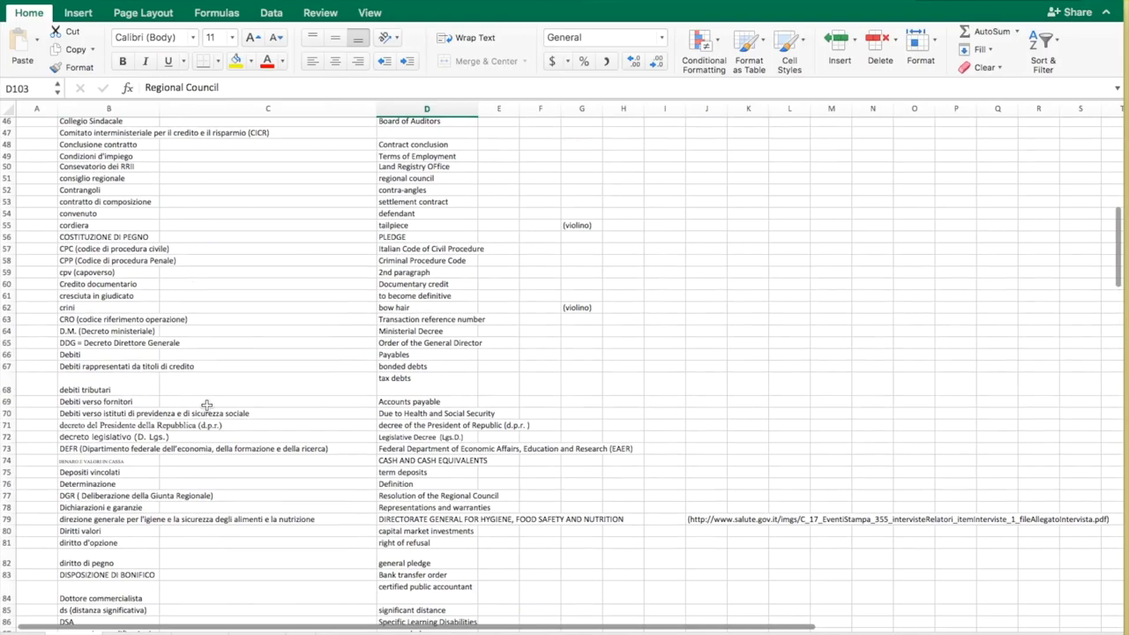
{"action": "scroll", "scroll_direction": "down", "scroll_amount": 3}
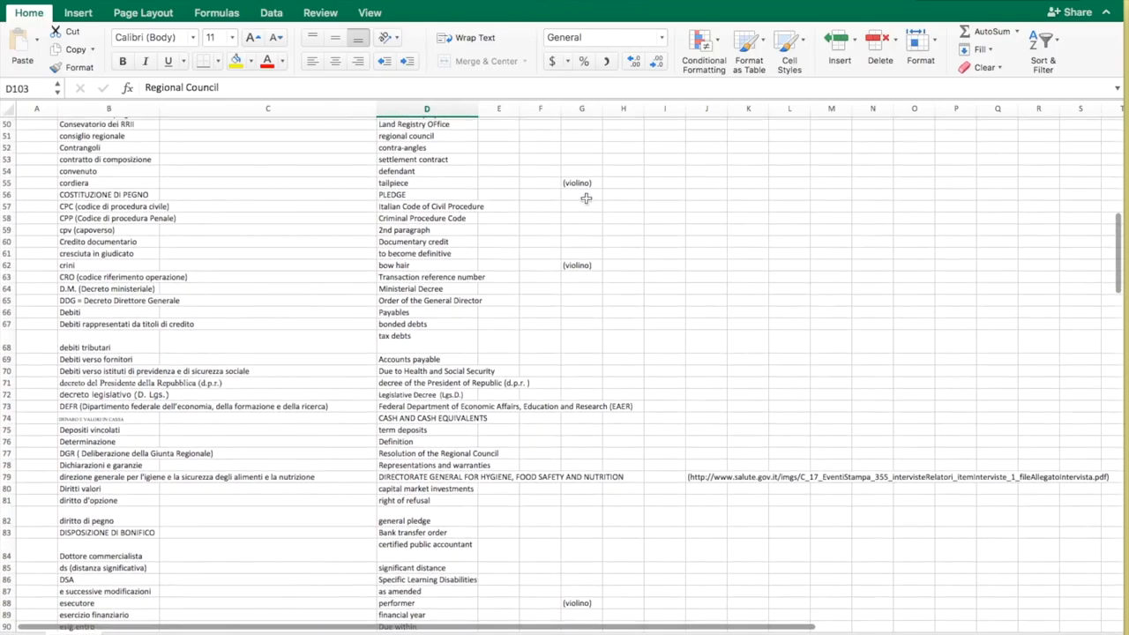
{"action": "left_click", "coordinate": [581, 264]}
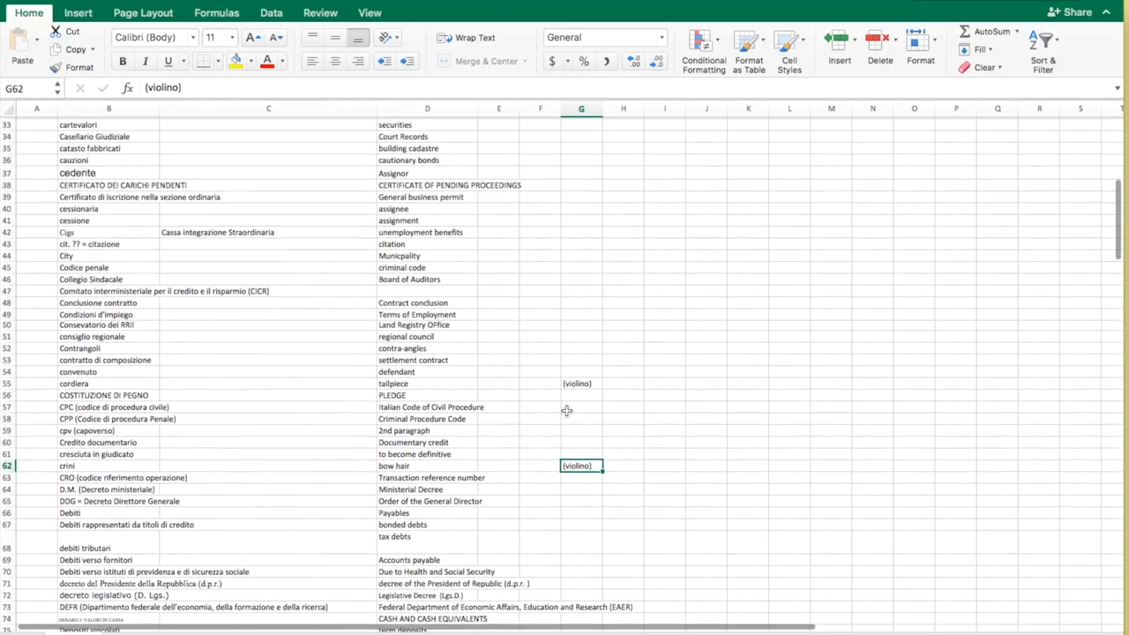
{"action": "scroll", "scroll_direction": "up", "scroll_amount": 3}
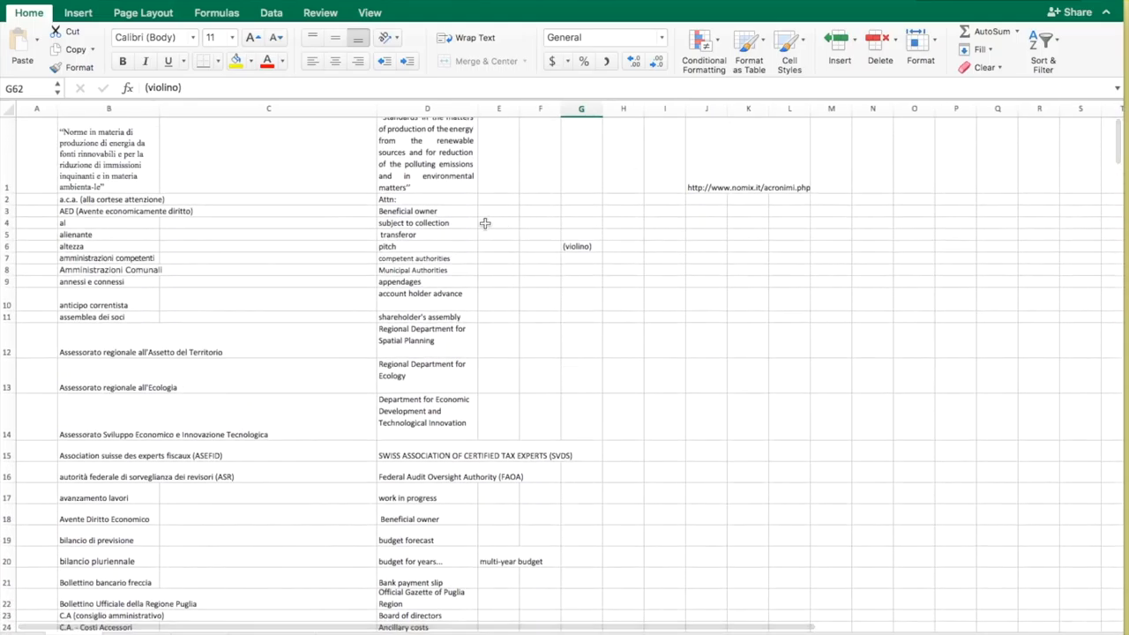
{"action": "mouse_move", "coordinate": [590, 262]}
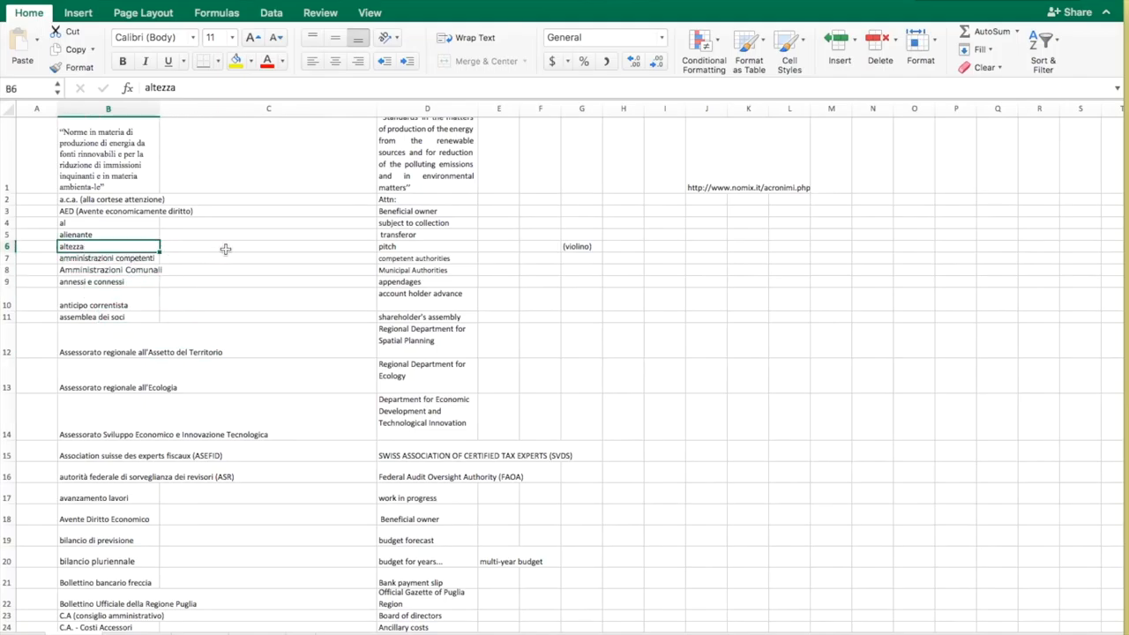
- Browse the Swiss legal terms list and select the SEFRI entry near the top
{"action": "scroll", "scroll_direction": "down", "scroll_amount": 3}
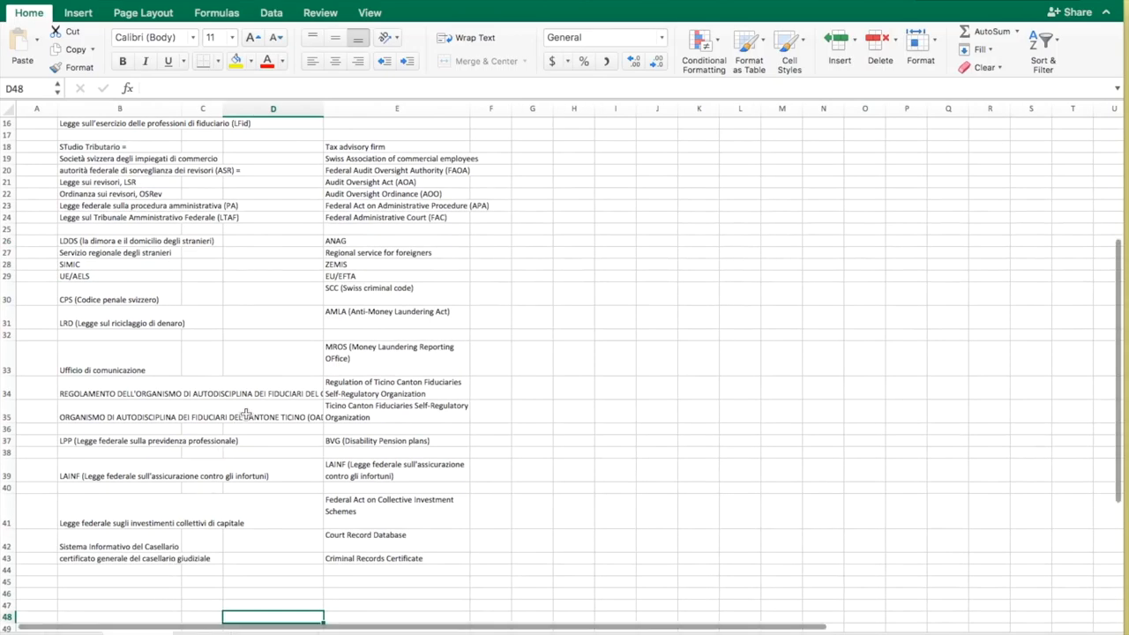
{"action": "scroll", "scroll_direction": "down", "scroll_amount": 3}
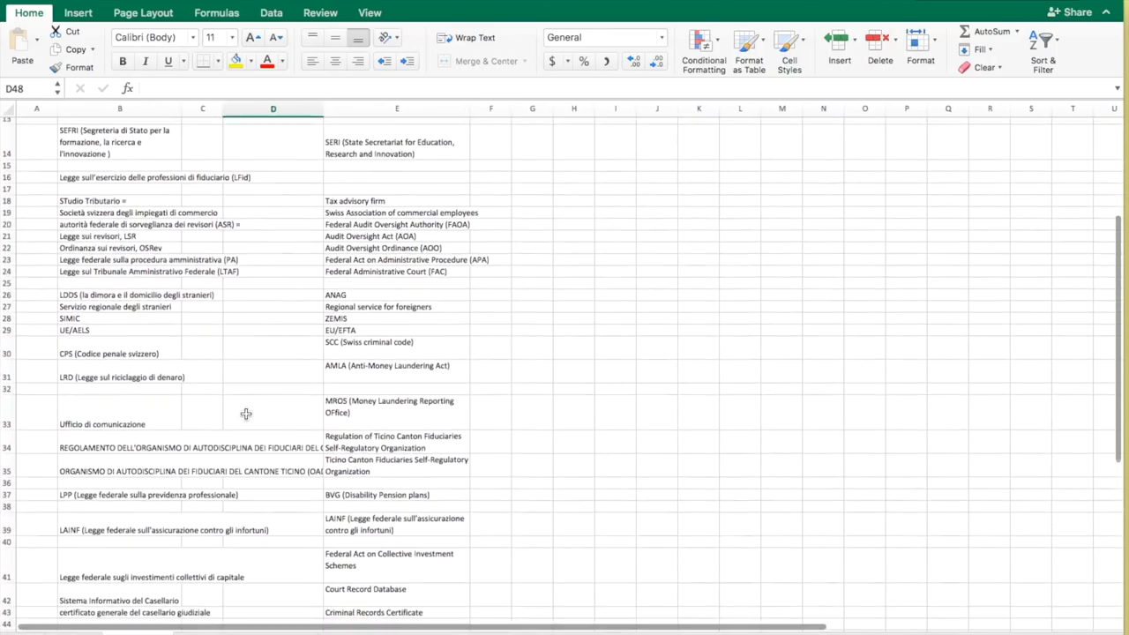
{"action": "scroll", "scroll_direction": "down", "scroll_amount": 3}
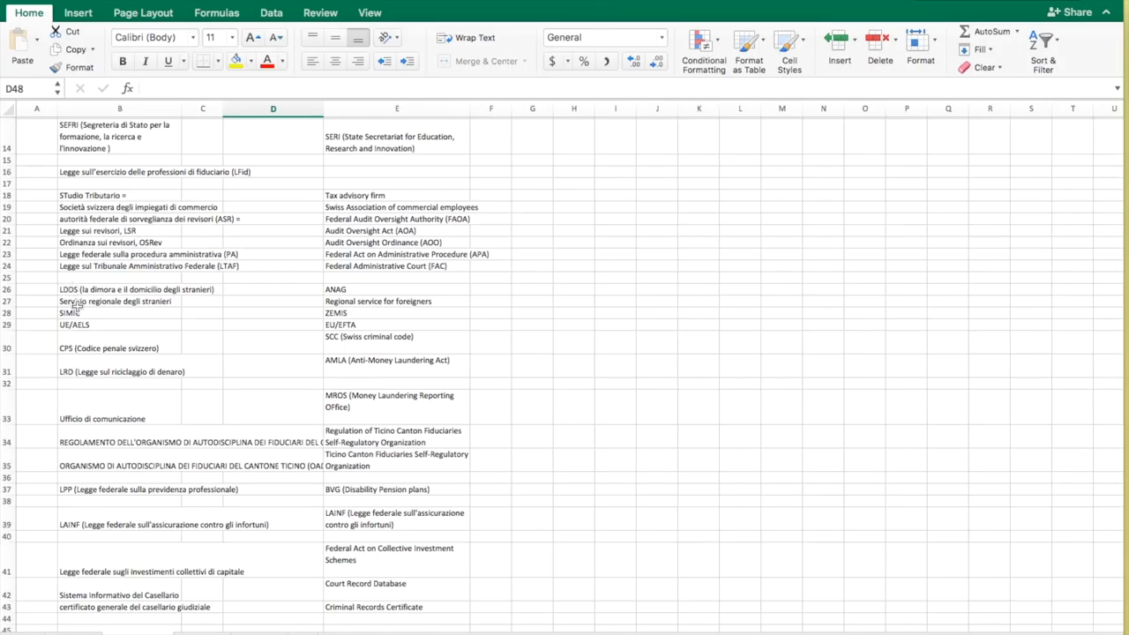
{"action": "mouse_move", "coordinate": [109, 398]}
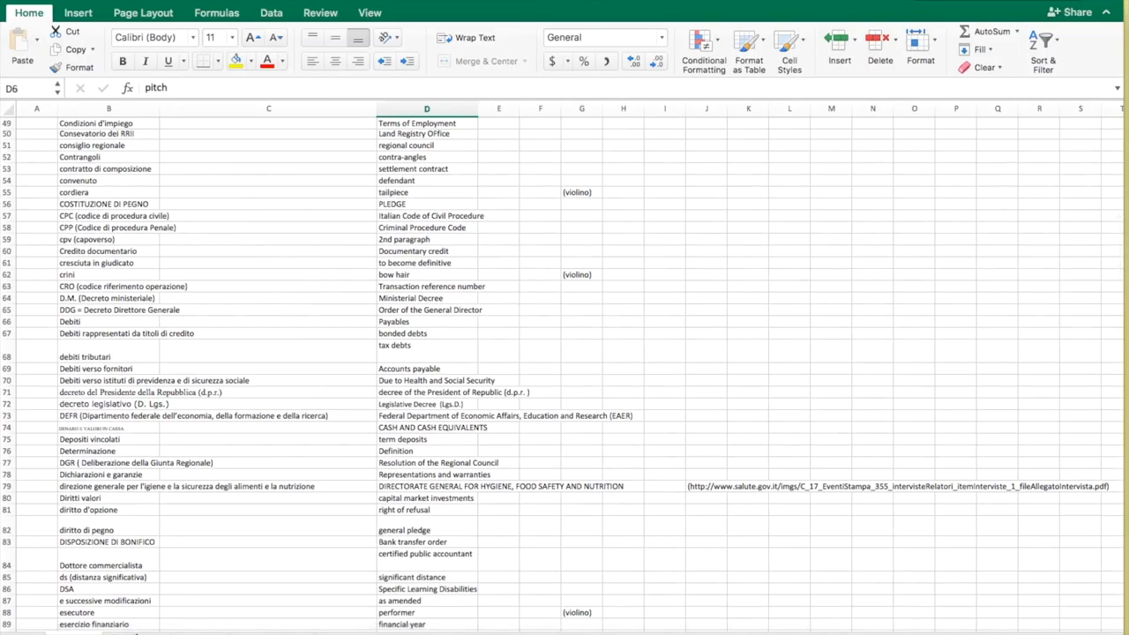
{"action": "scroll", "scroll_direction": "up", "scroll_amount": 3}
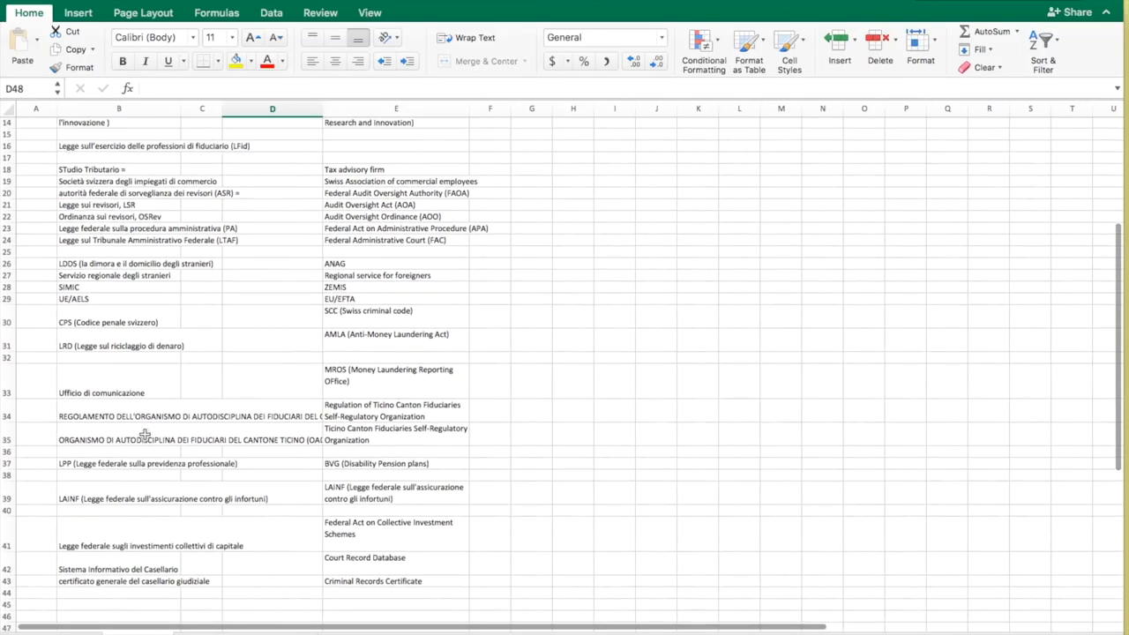
{"action": "scroll", "scroll_direction": "up", "scroll_amount": 3}
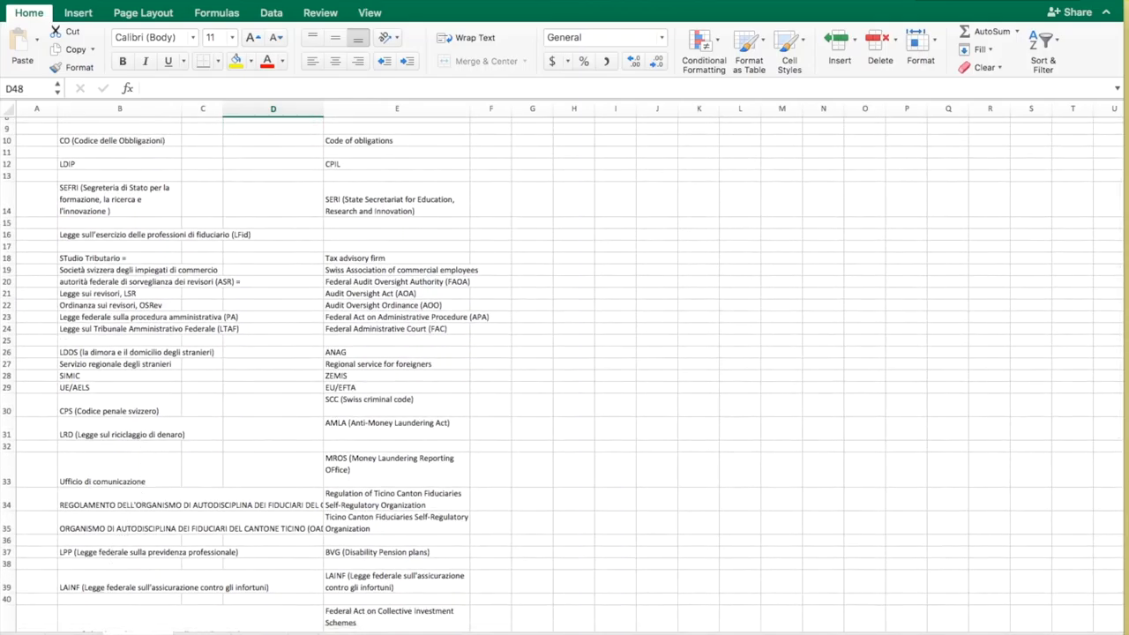
{"action": "left_click", "coordinate": [119, 199]}
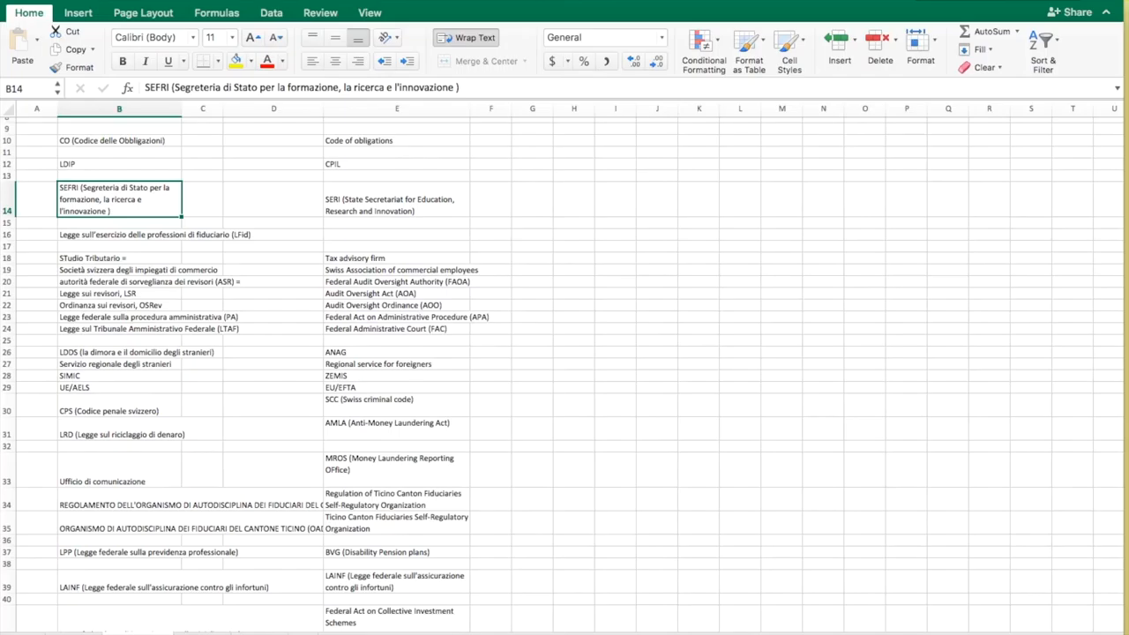
- Scroll through the glossary from crescita in giudicato down to around row 129
{"action": "scroll", "scroll_direction": "down", "scroll_amount": 3}
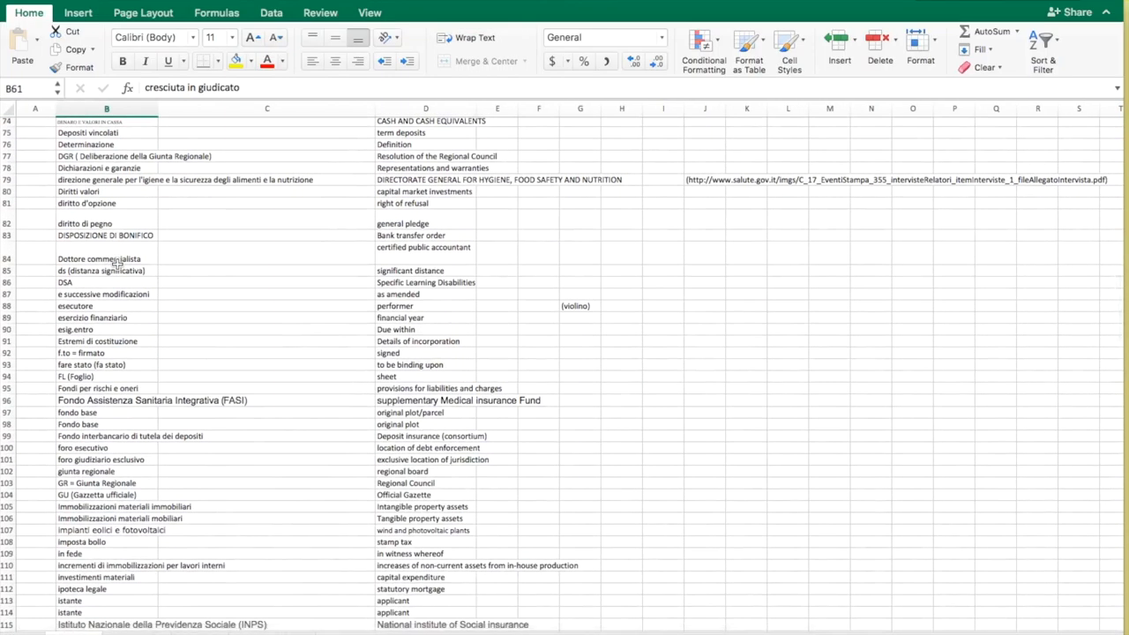
{"action": "scroll", "scroll_direction": "up", "scroll_amount": 3}
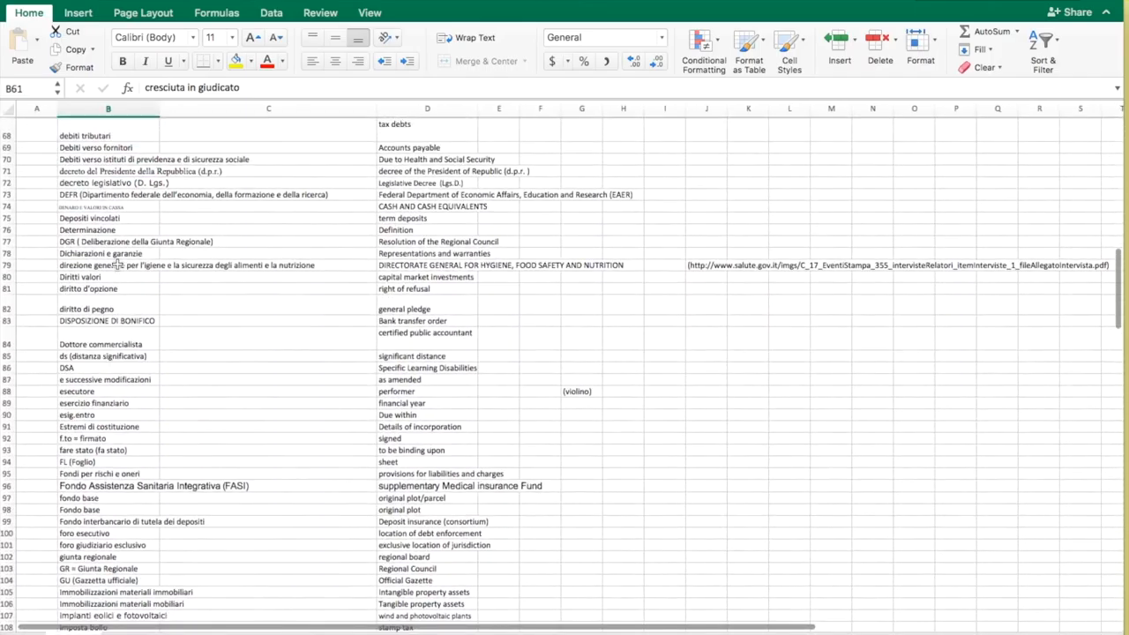
{"action": "scroll", "scroll_direction": "up", "scroll_amount": 3}
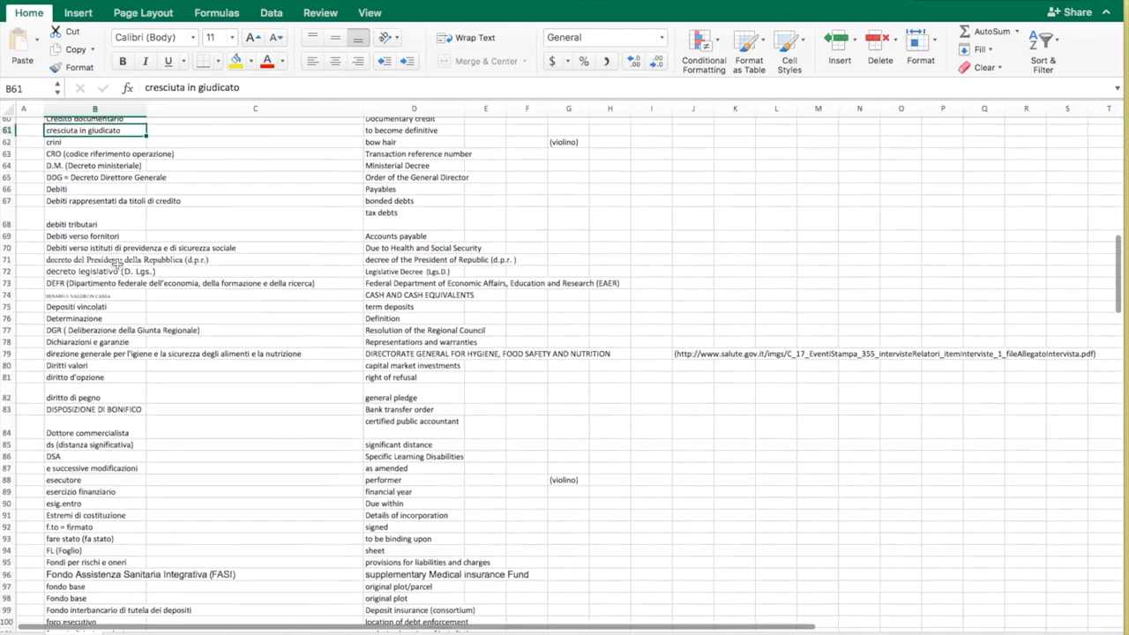
{"action": "scroll", "scroll_direction": "down", "scroll_amount": 3}
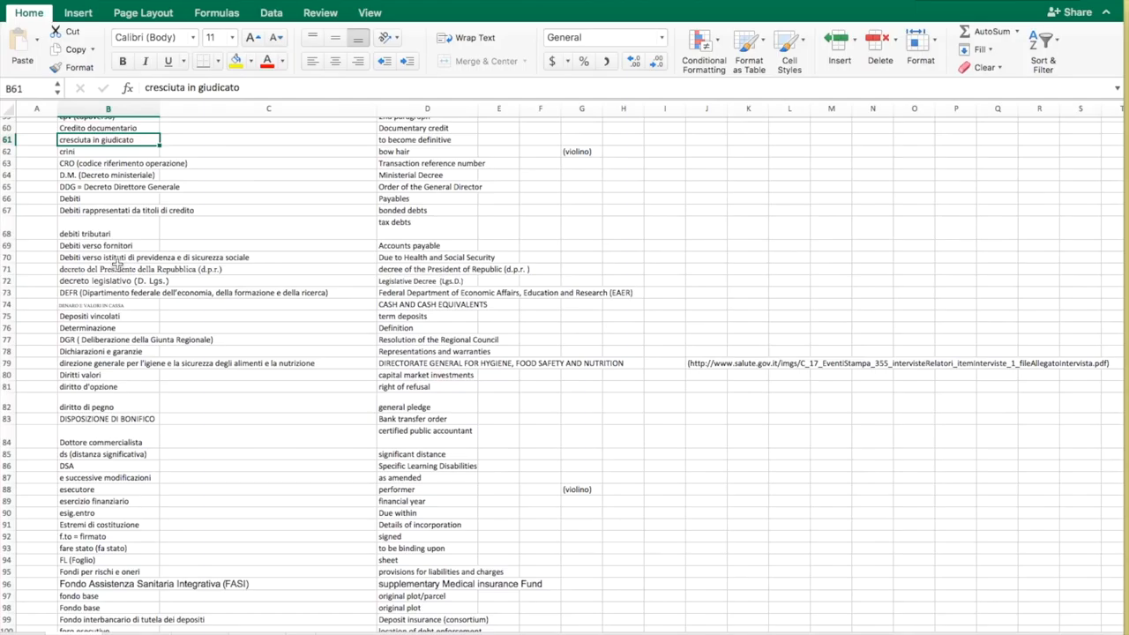
{"action": "scroll", "scroll_direction": "down", "scroll_amount": 3}
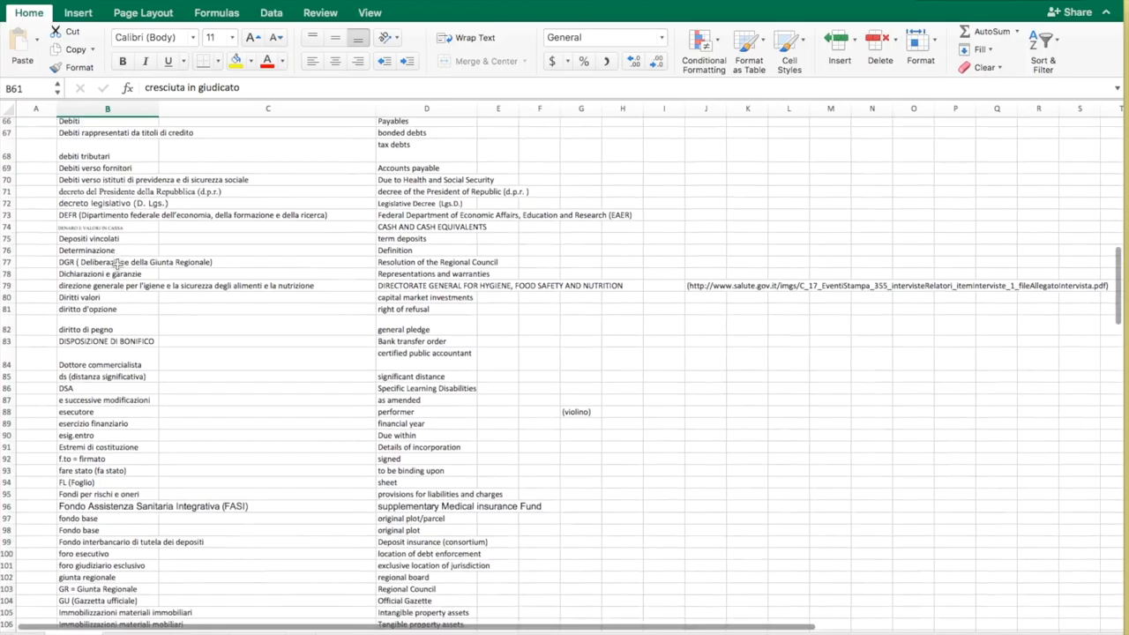
{"action": "scroll", "scroll_direction": "down", "scroll_amount": 3}
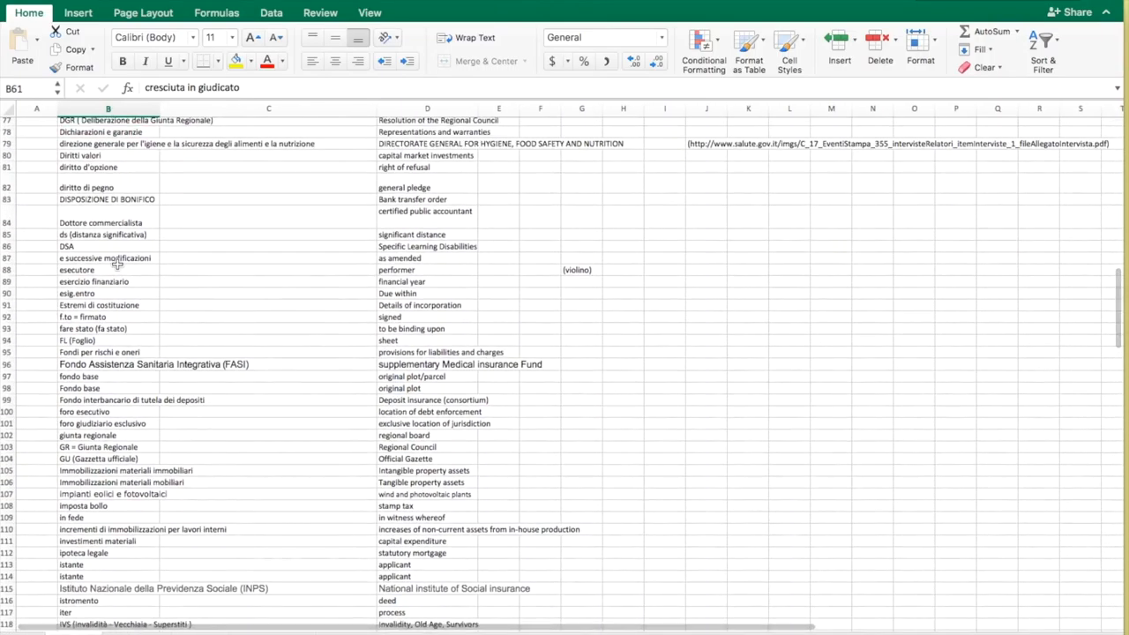
{"action": "scroll", "scroll_direction": "down", "scroll_amount": 3}
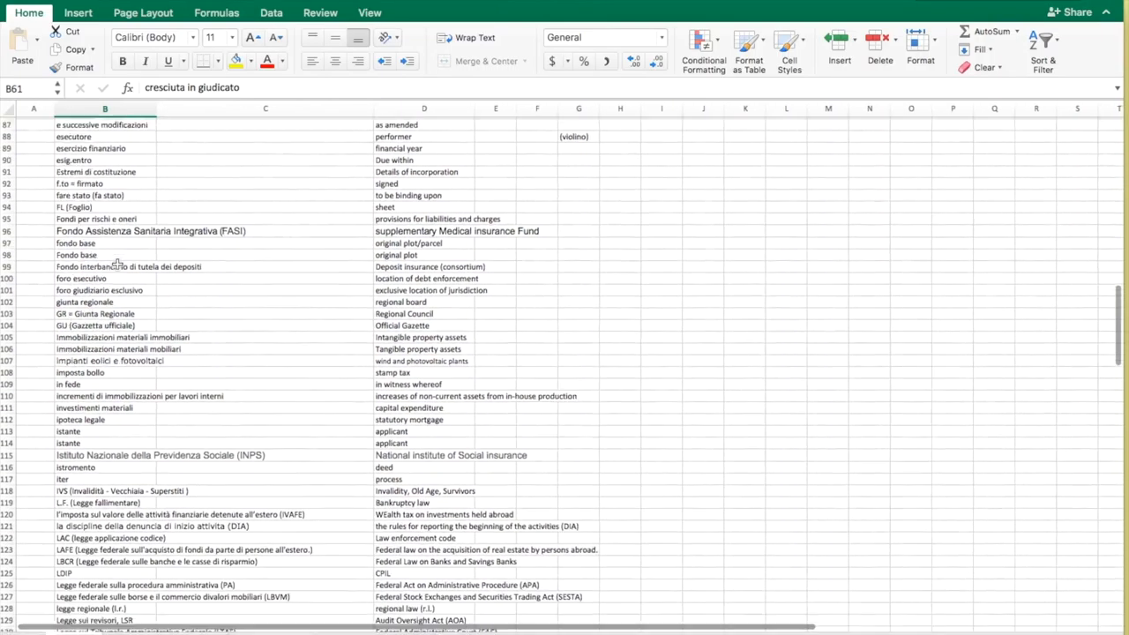